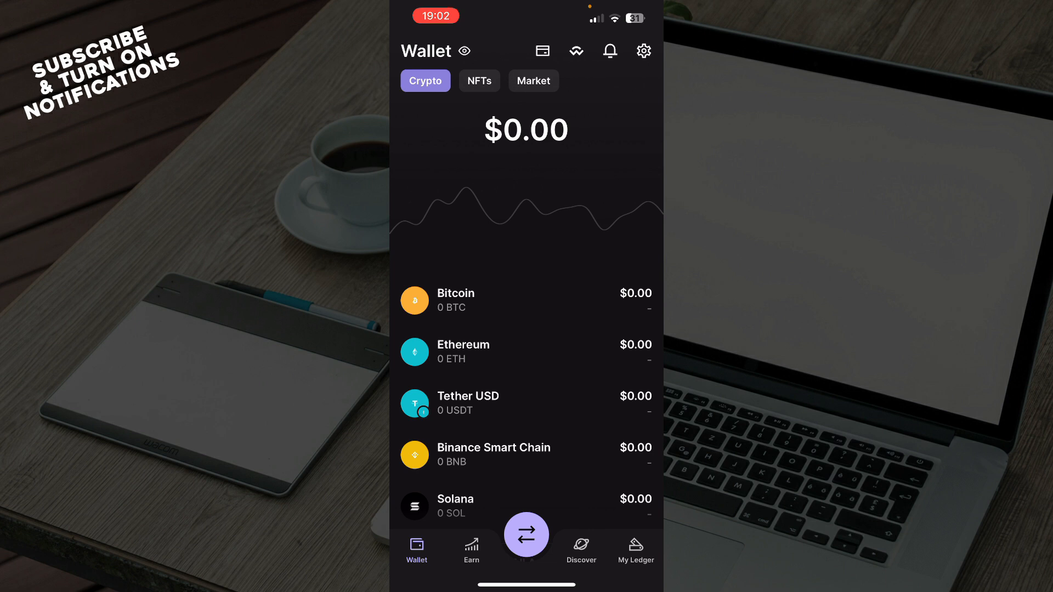
# Switch from the wallet overview to the Earn section via the bottom navigation.
pyautogui.click(471, 550)
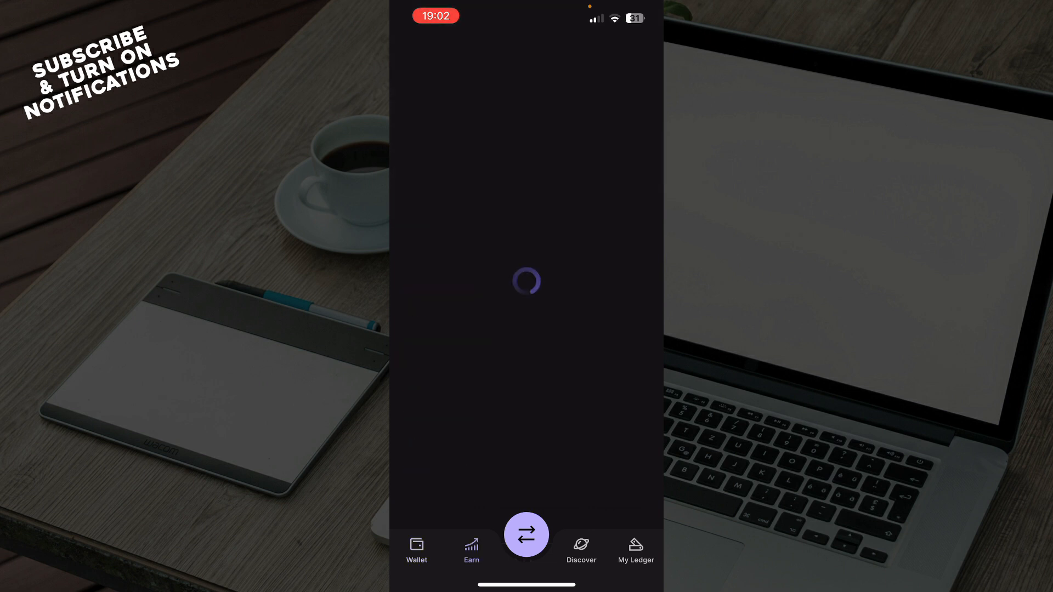
# Visit My Ledger and the Discover providers list, then return to the $0.00 wallet overview.
pyautogui.click(580, 549)
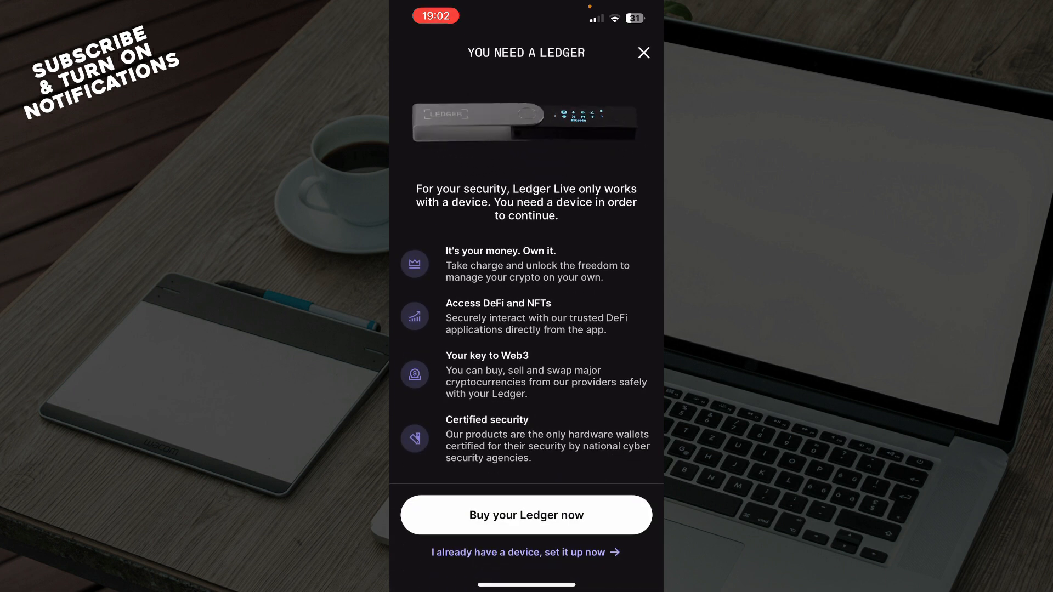
pyautogui.click(641, 53)
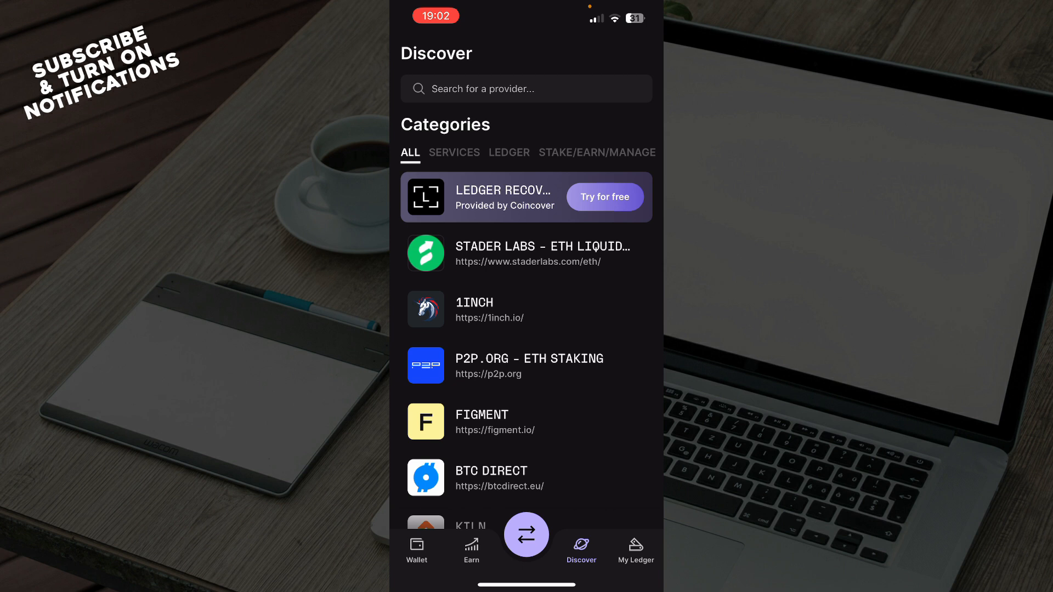
pyautogui.click(417, 549)
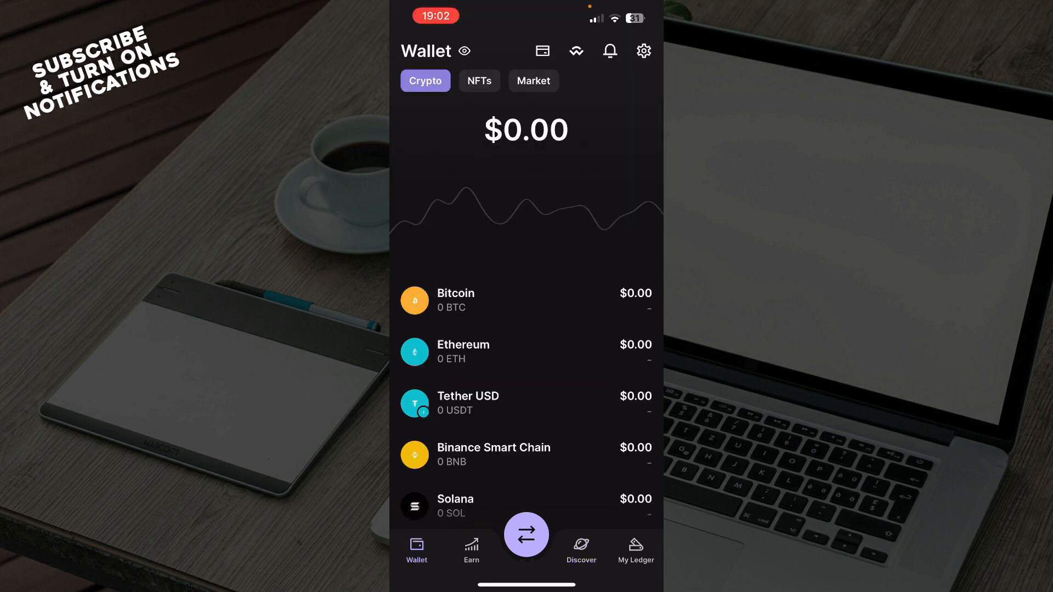